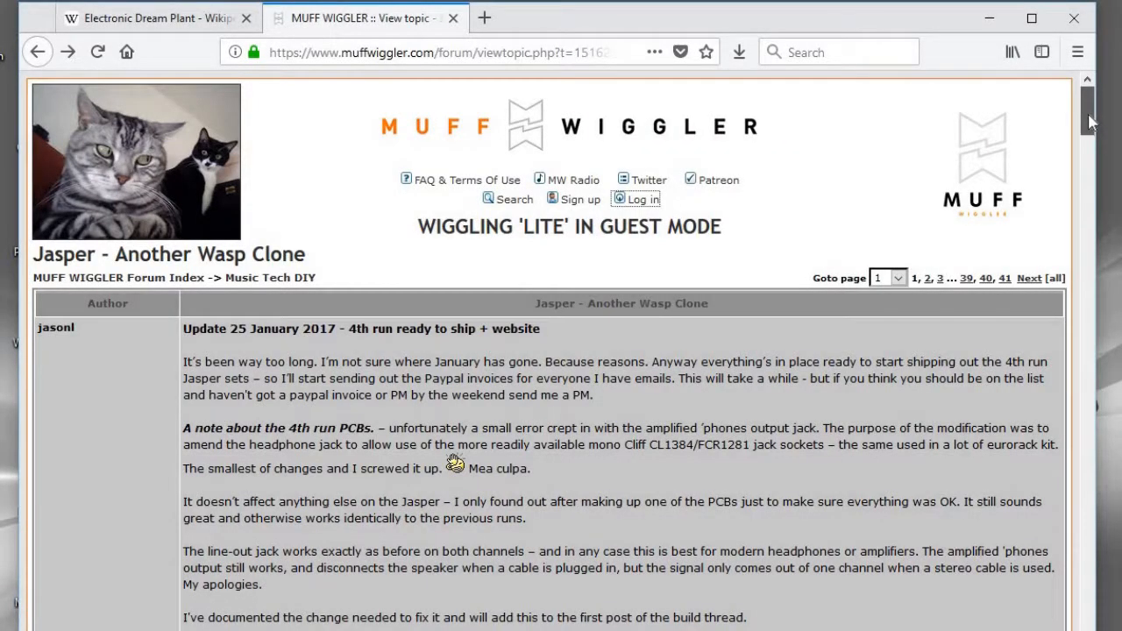
Step: Scroll the Electronic Dream Plant article down to the Wasp synthesizer section
scroll("down", 3)
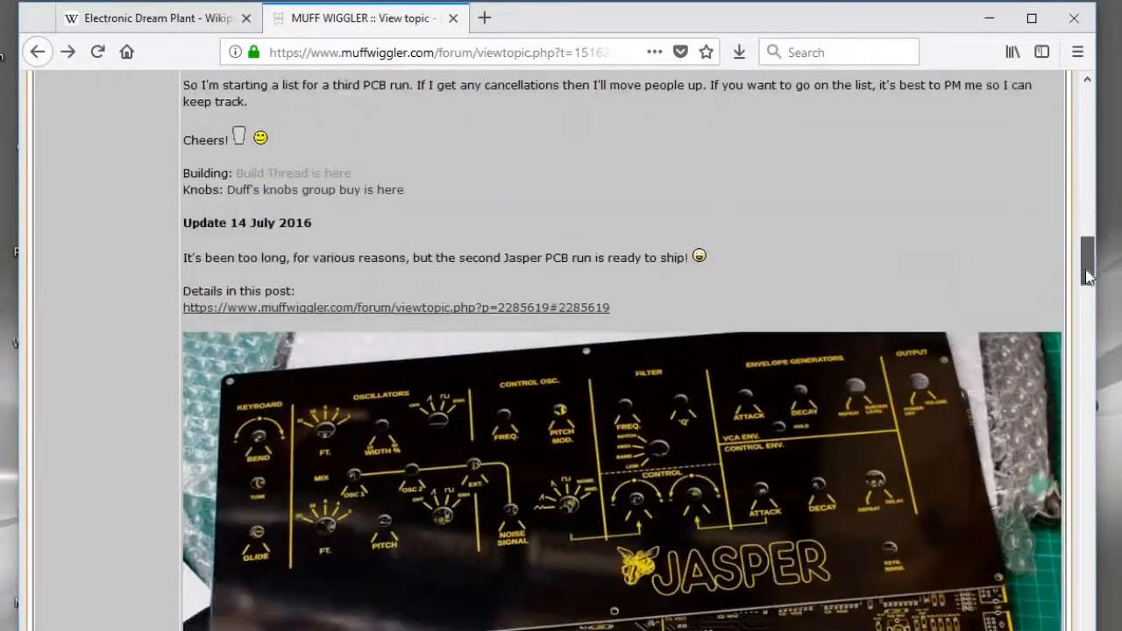
scroll("down", 3)
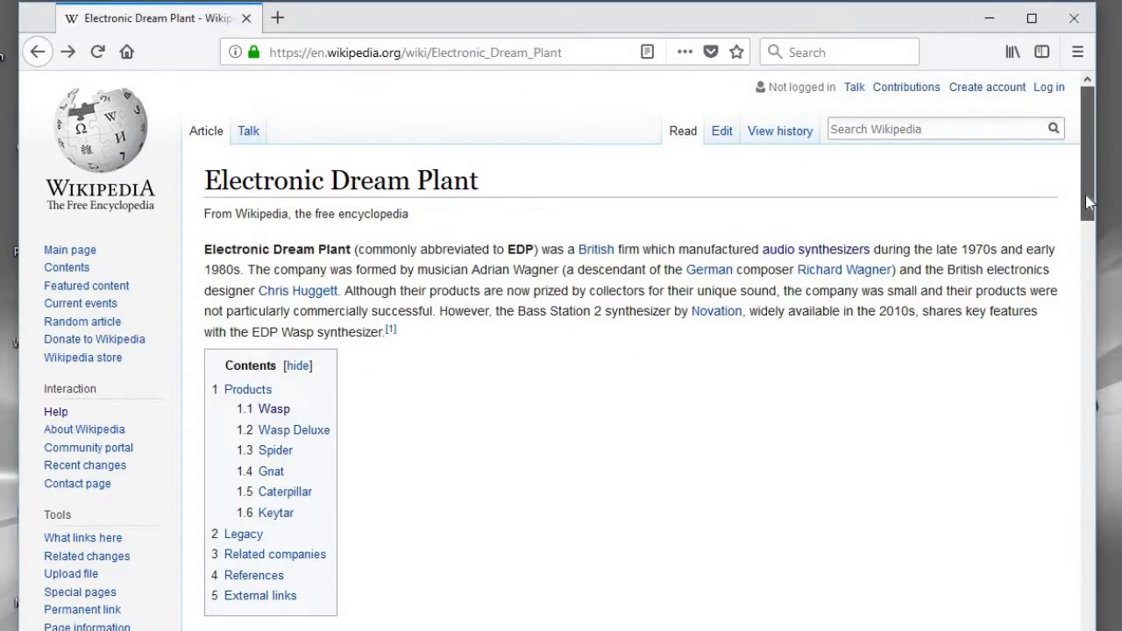
scroll("down", 3)
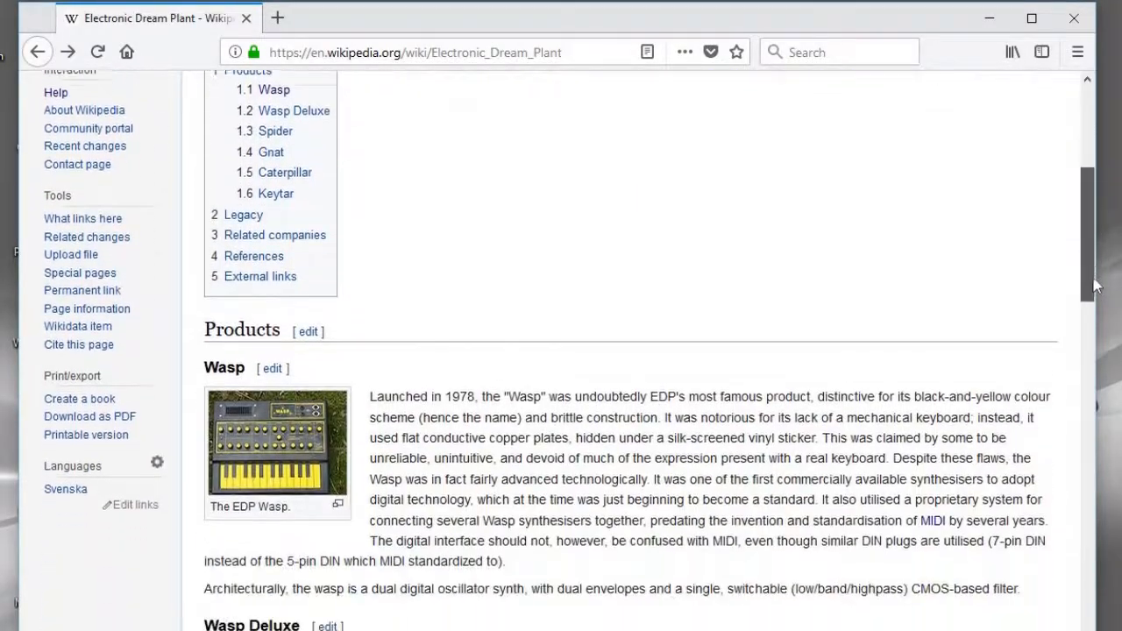
scroll("down", 3)
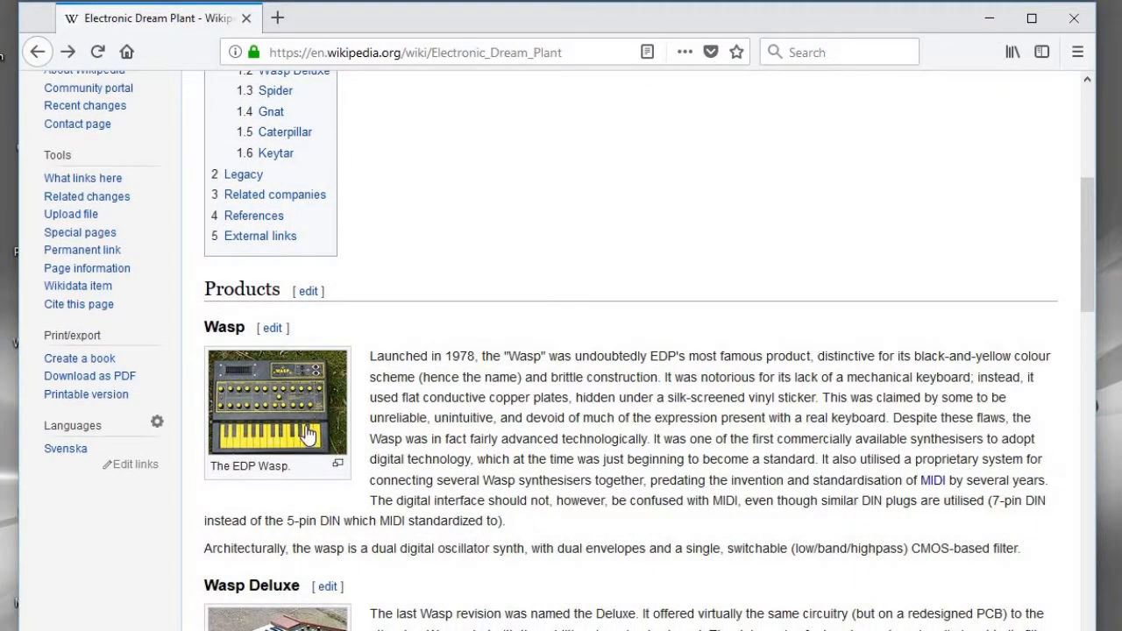
left_click(277, 404)
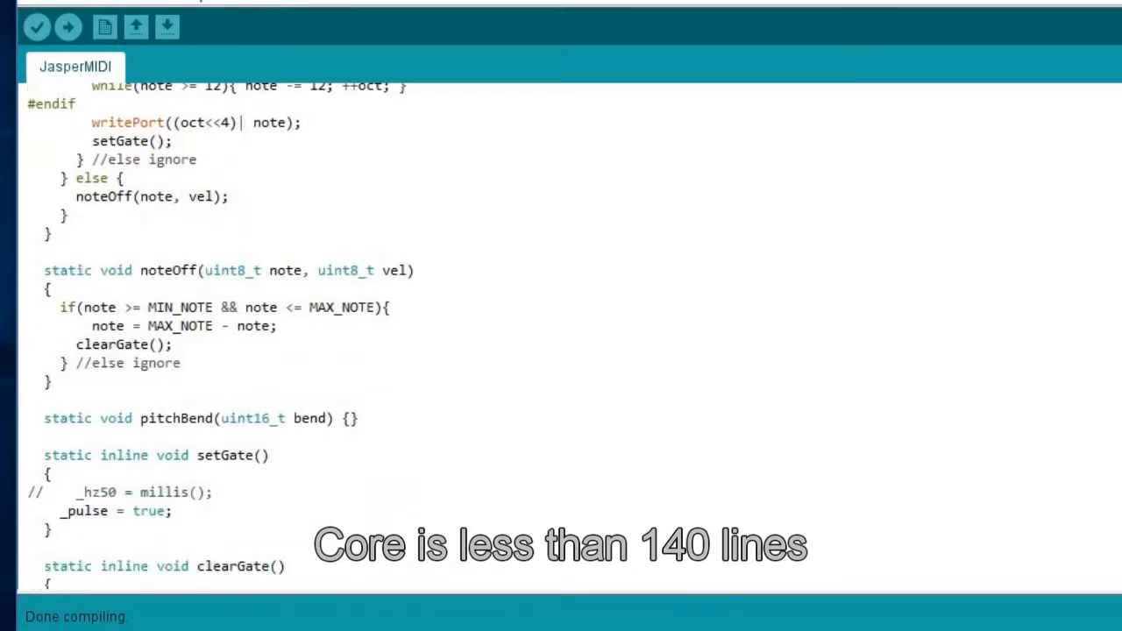
scroll("down", 3)
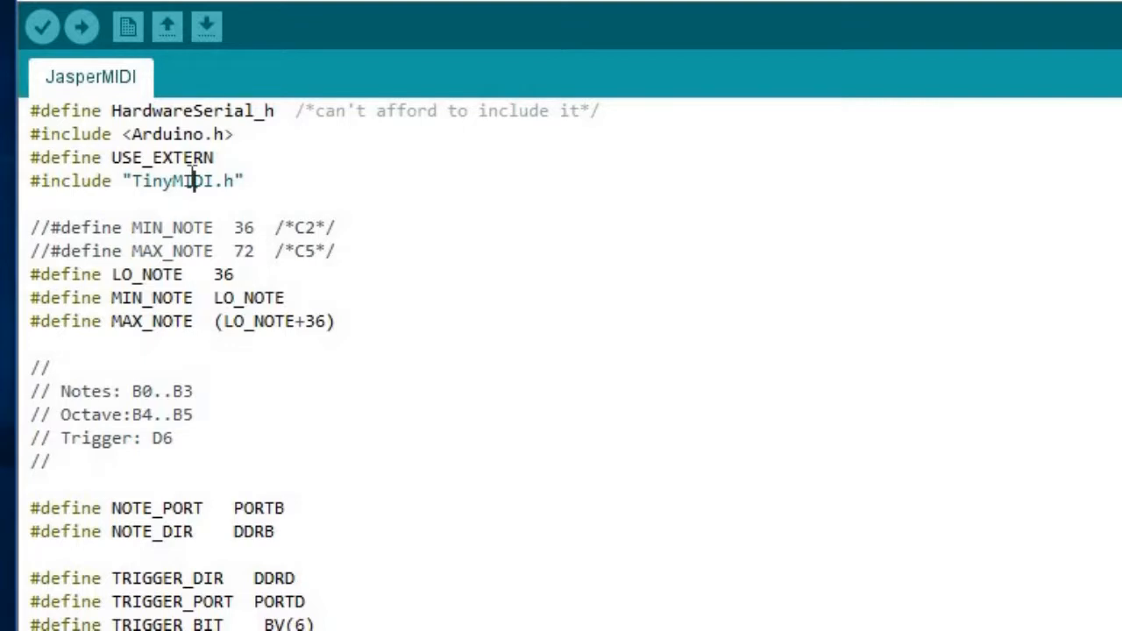
double_click(172, 181)
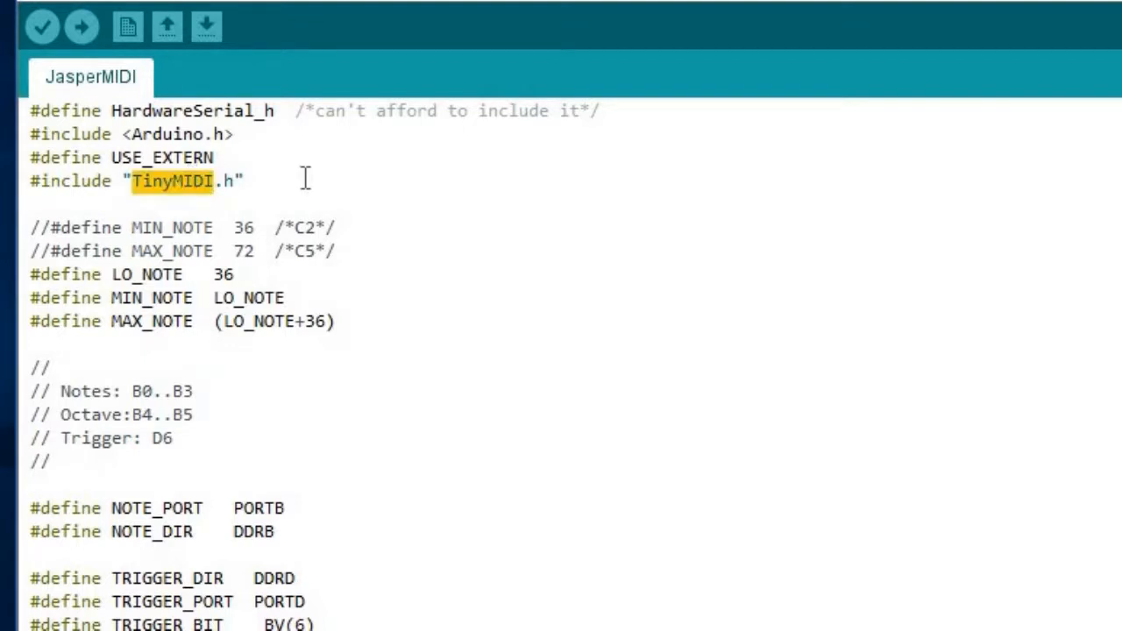
double_click(191, 111)
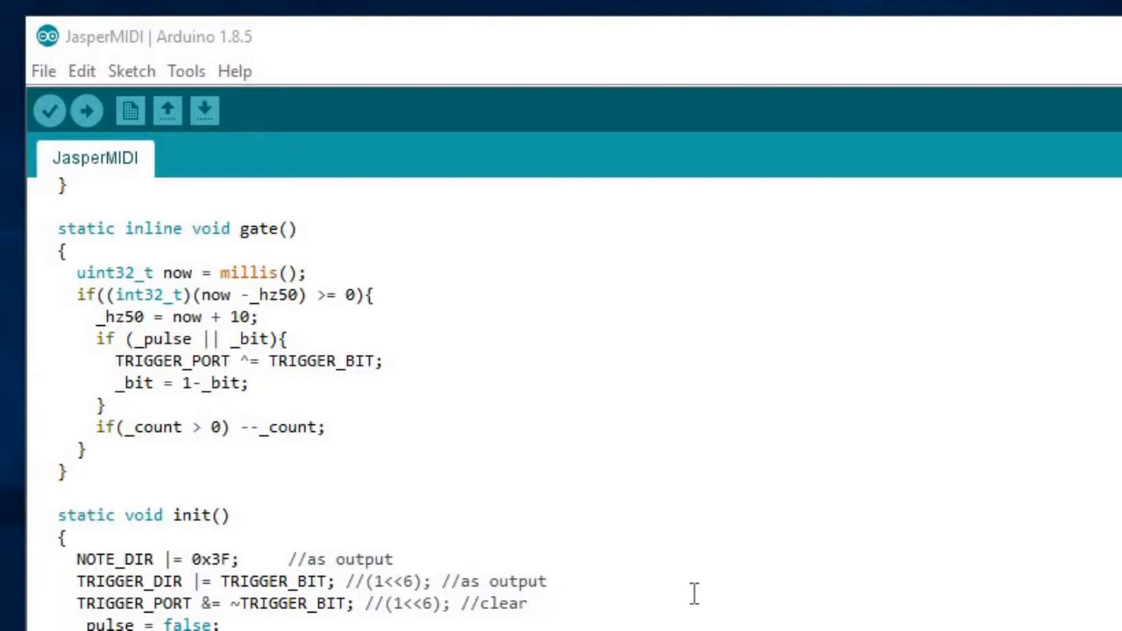
mouse_move(396, 291)
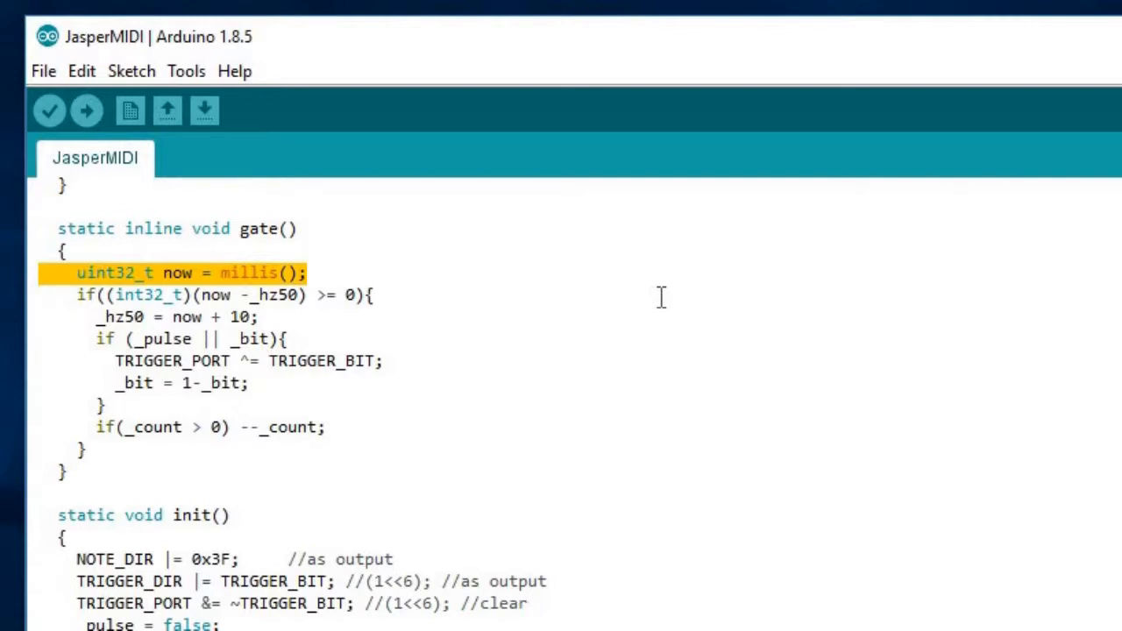
scroll("up", 3)
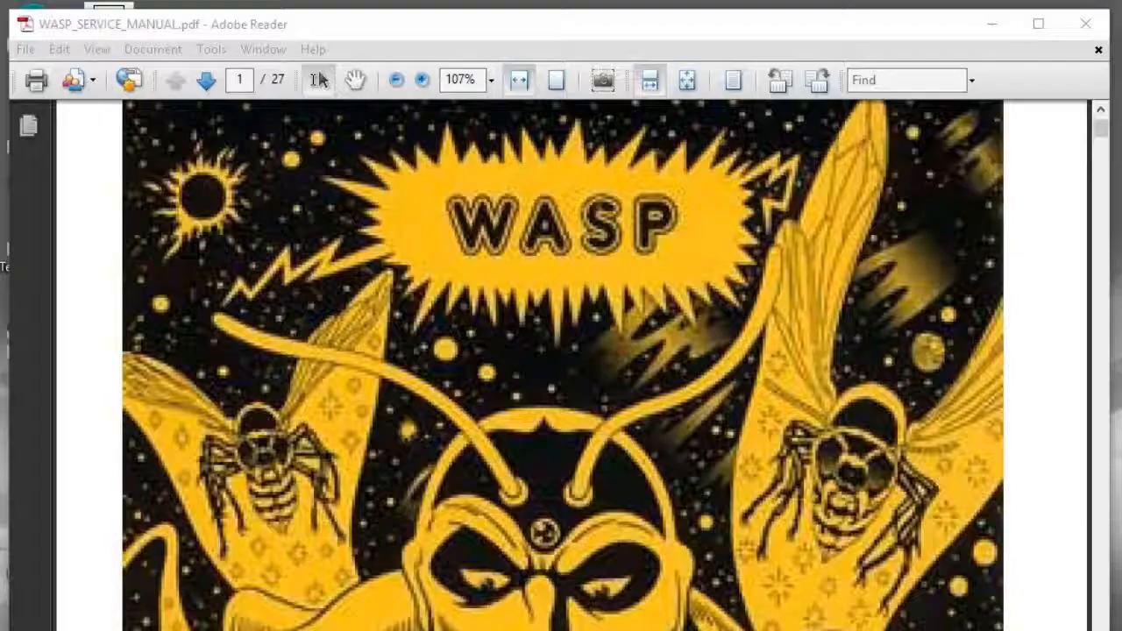
Step: Go to page 4's keyboard coding table and mark the Top C row of IC30 outputs
scroll("down", 3)
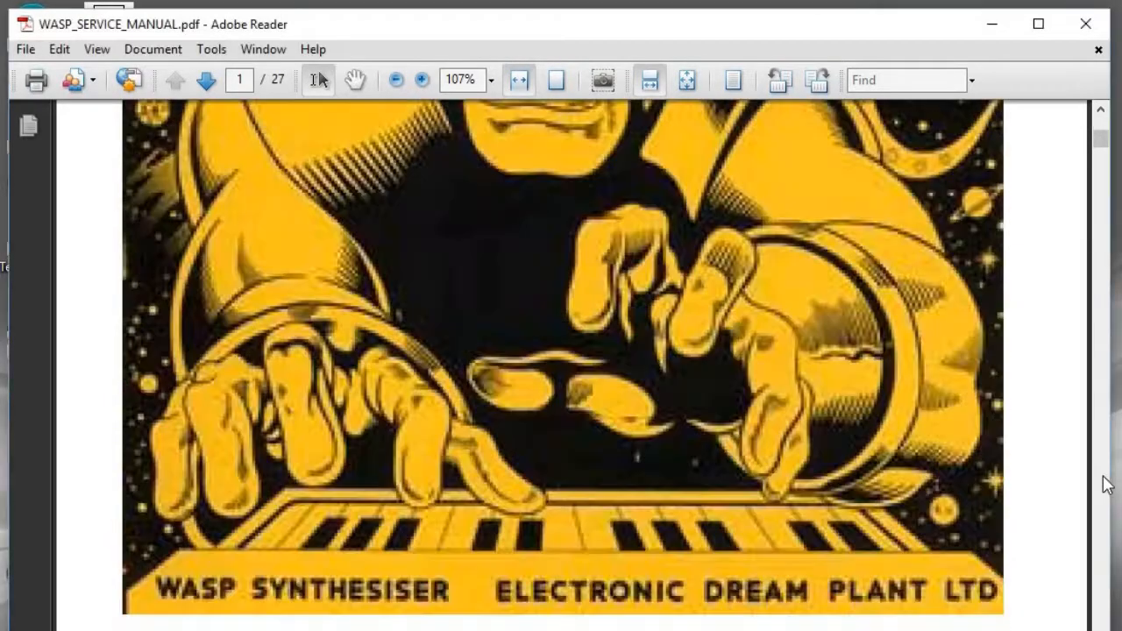
left_click(175, 80)
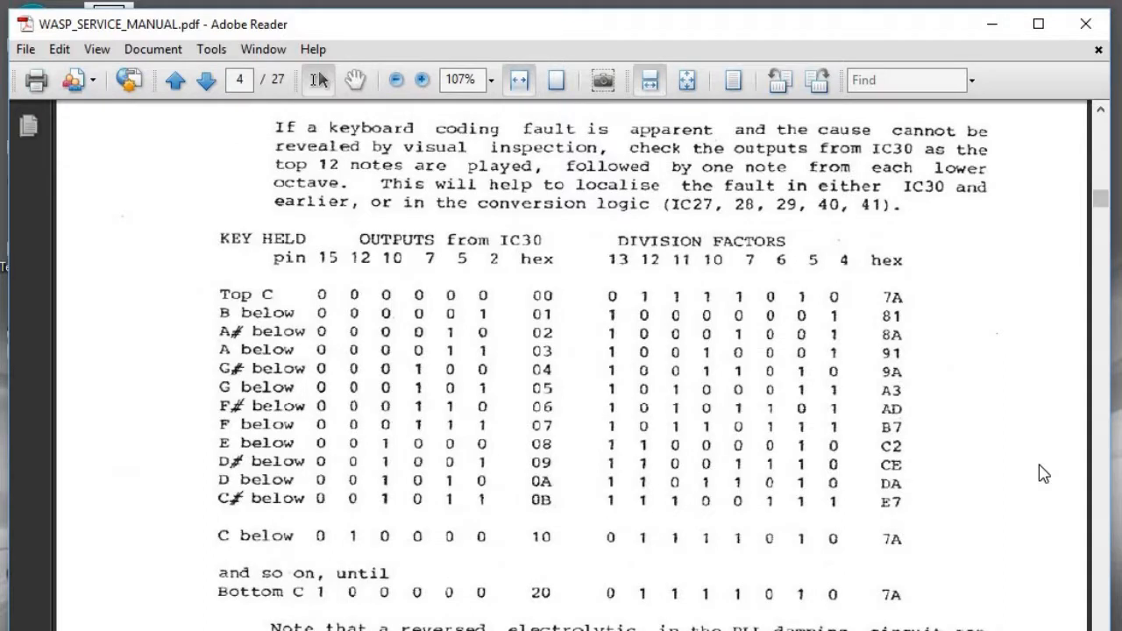
mouse_move(214, 282)
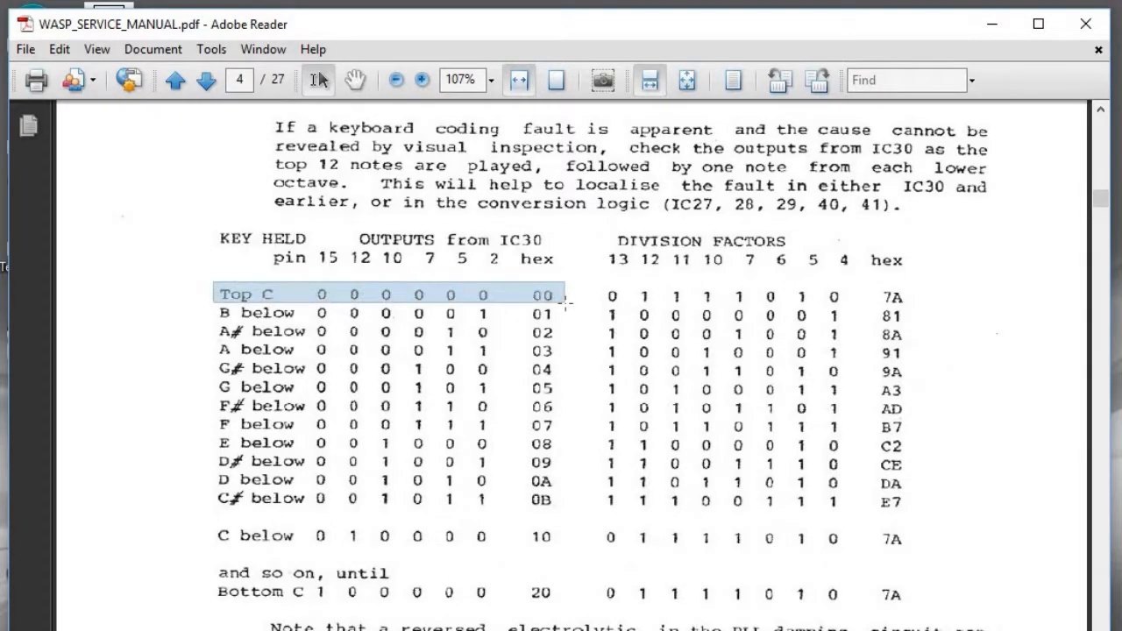
left_click_drag(561, 298, 568, 543)
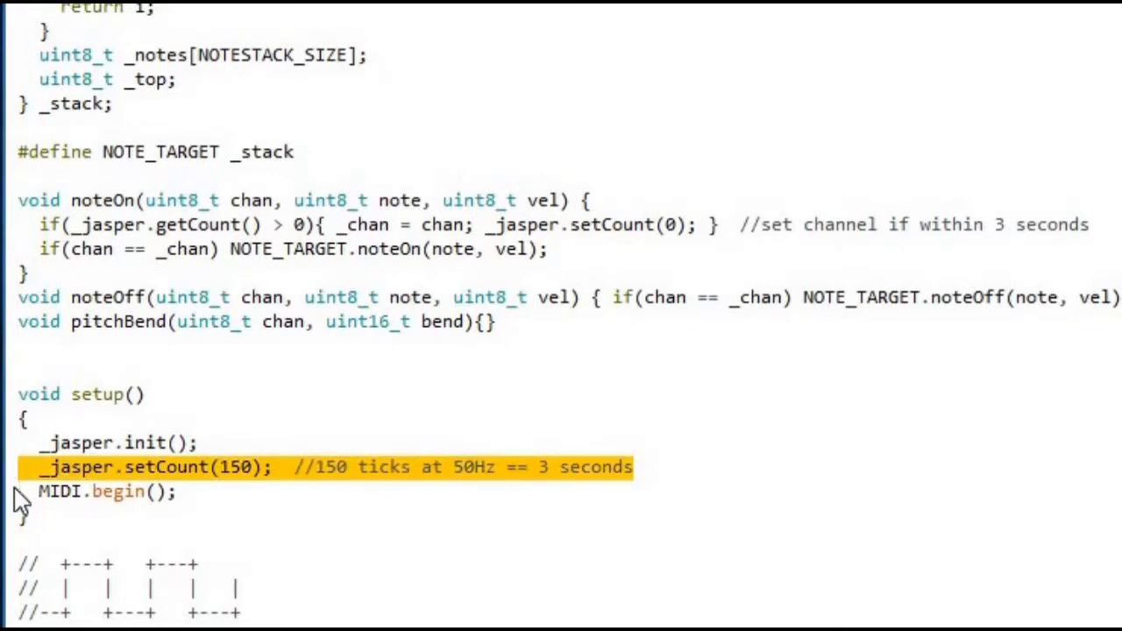
mouse_move(17, 225)
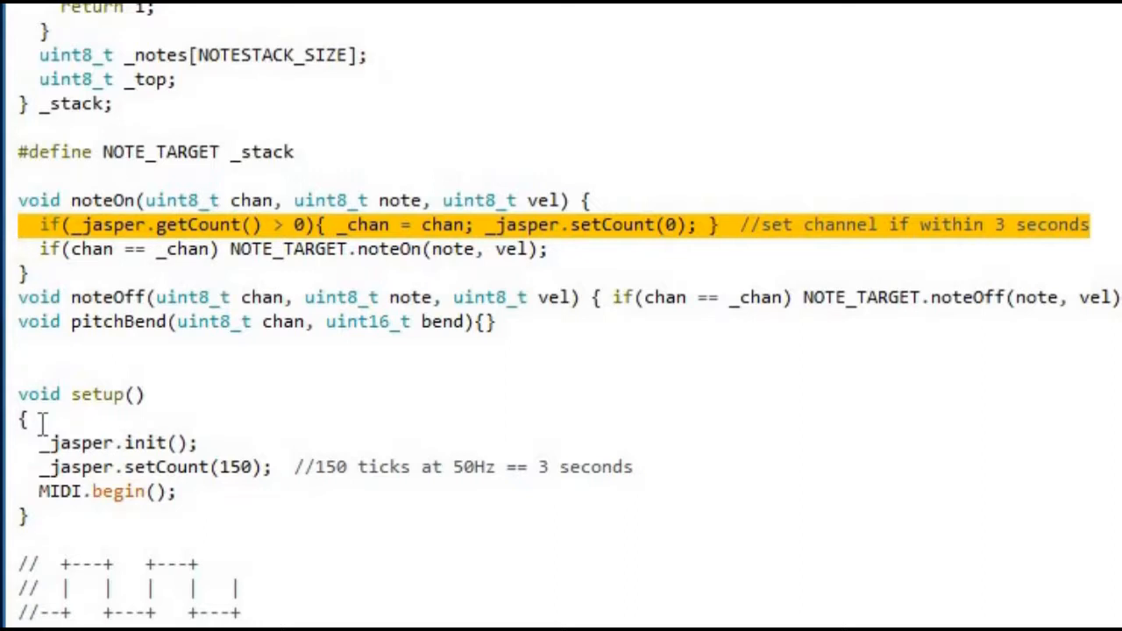
left_click(81, 27)
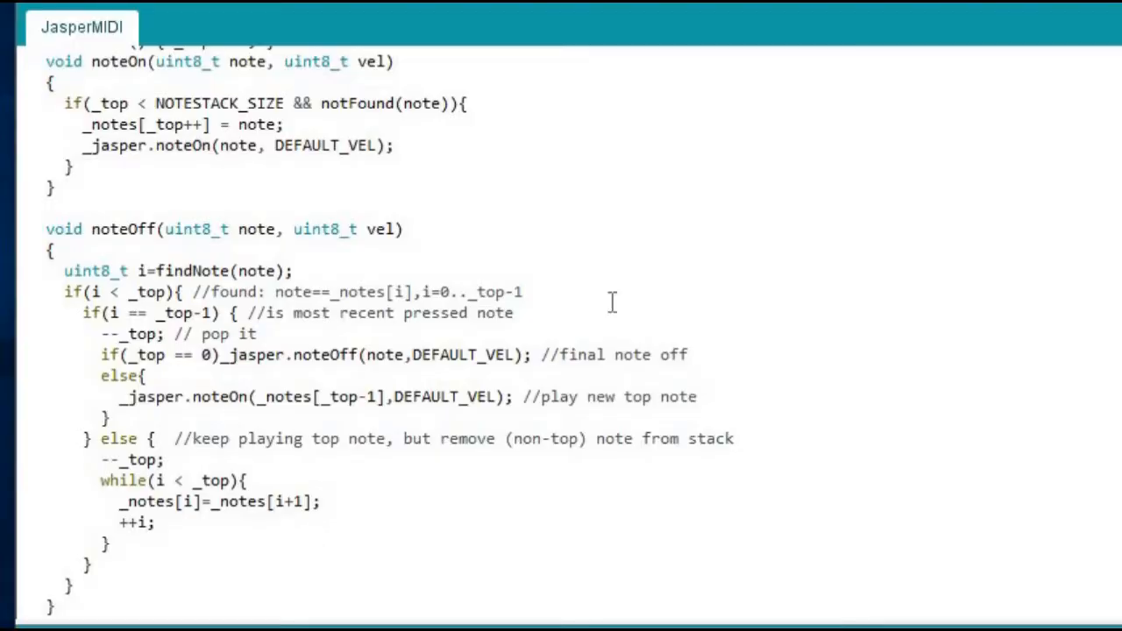
mouse_move(200, 174)
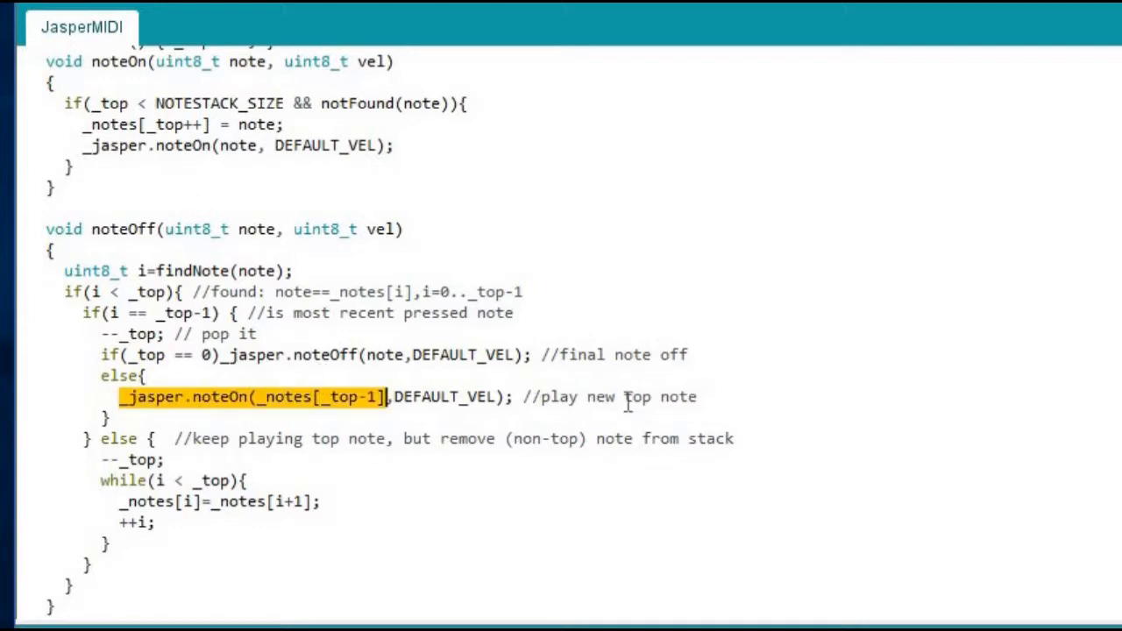
left_click(711, 396)
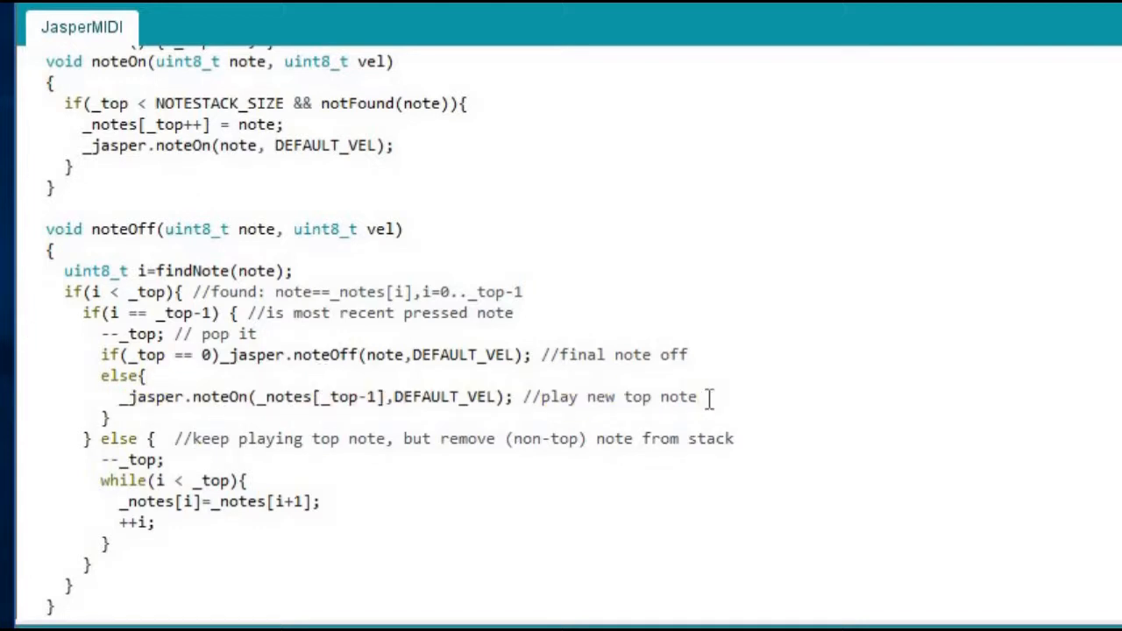
left_click(698, 397)
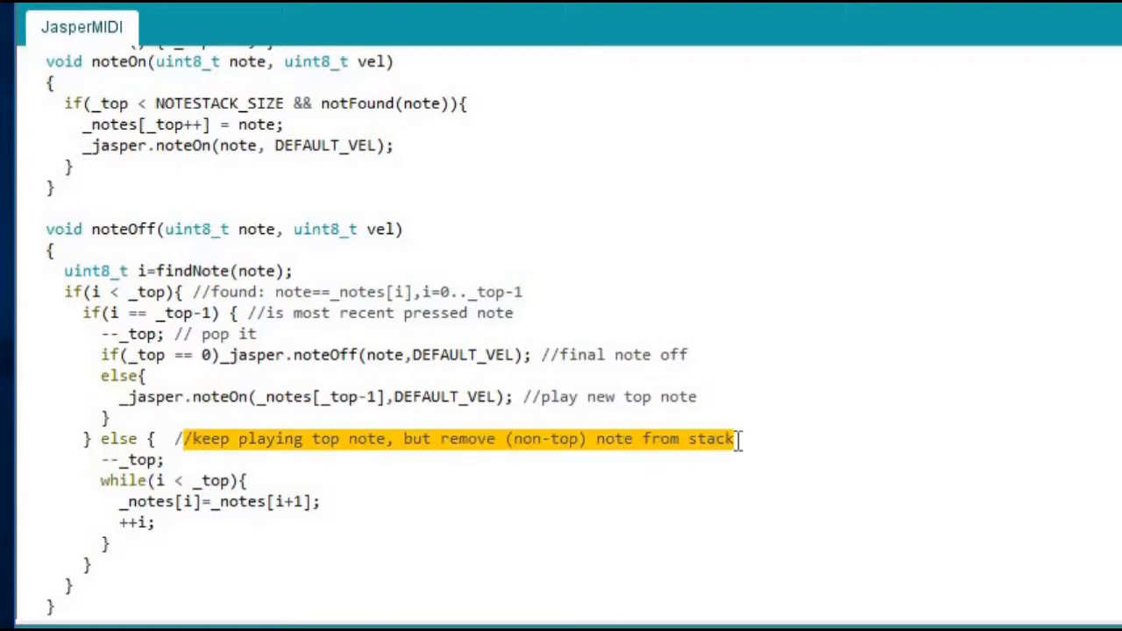
left_click(102, 354)
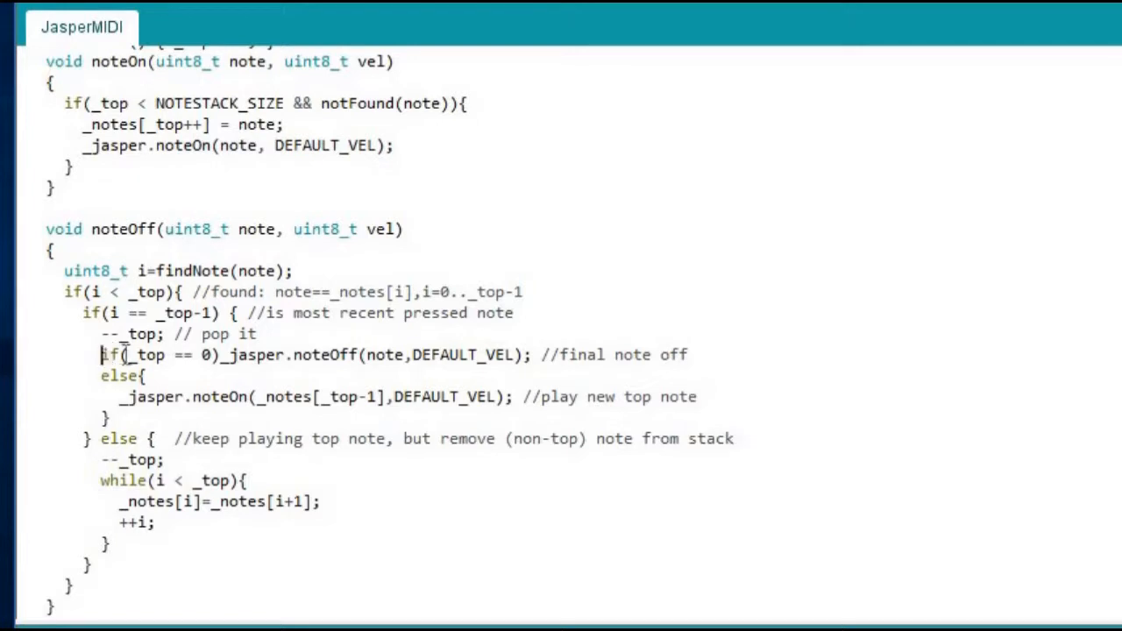
left_click_drag(100, 354, 689, 355)
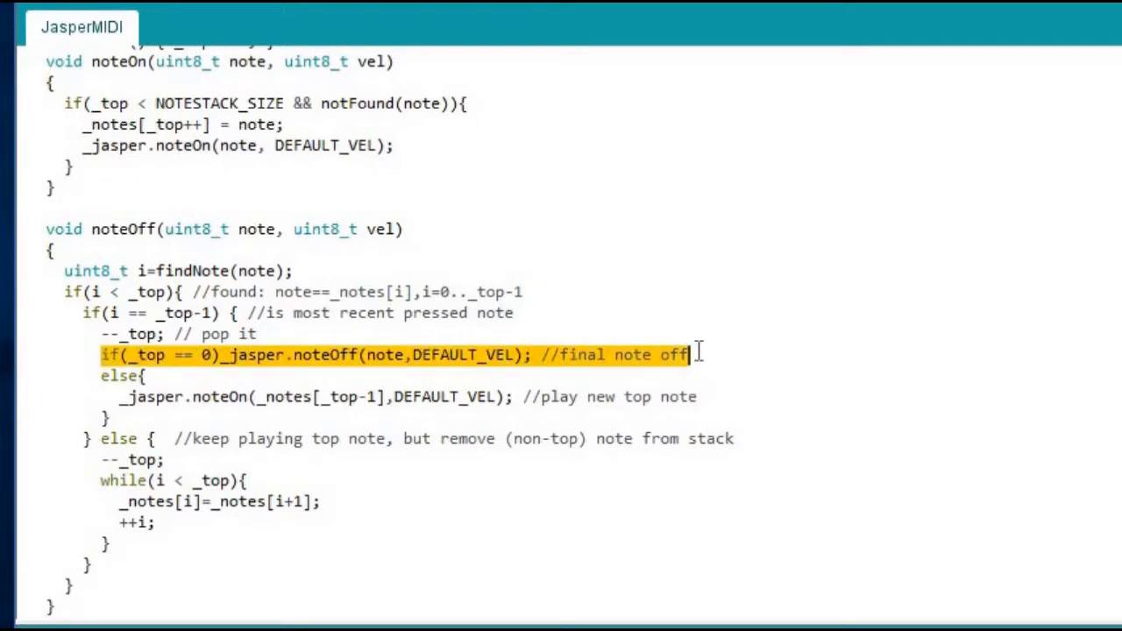